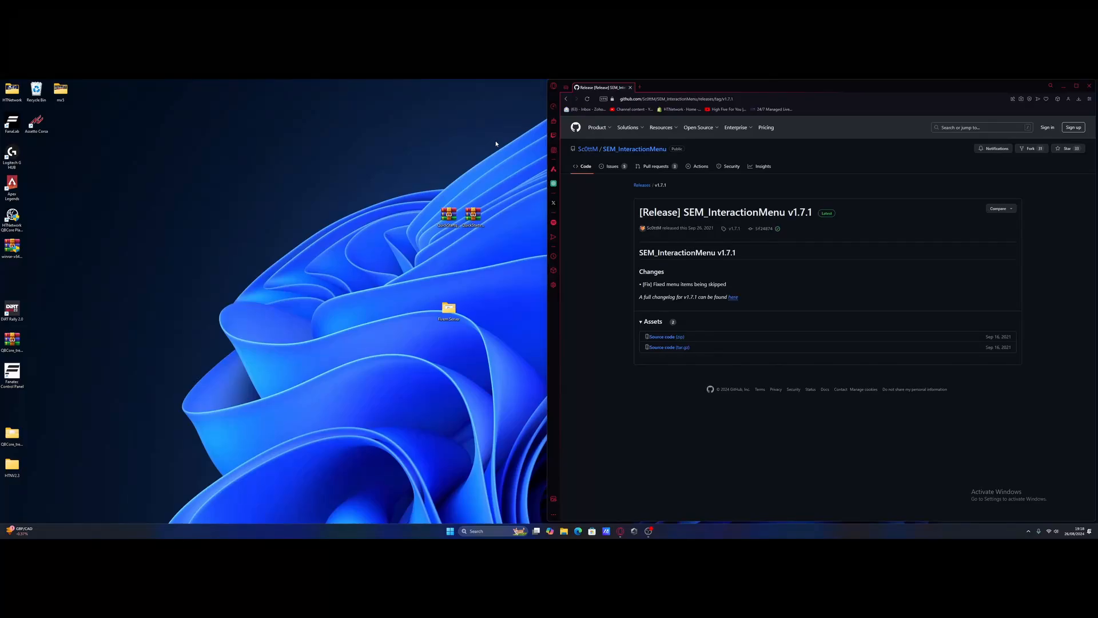
pyautogui.moveTo(590, 208)
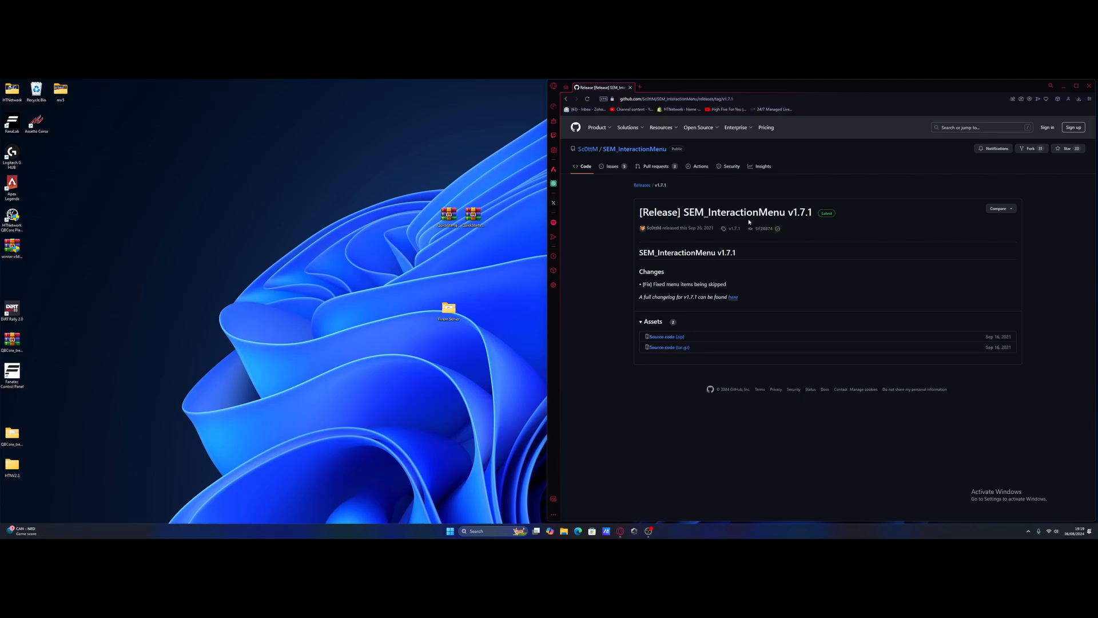
pyautogui.moveTo(809, 248)
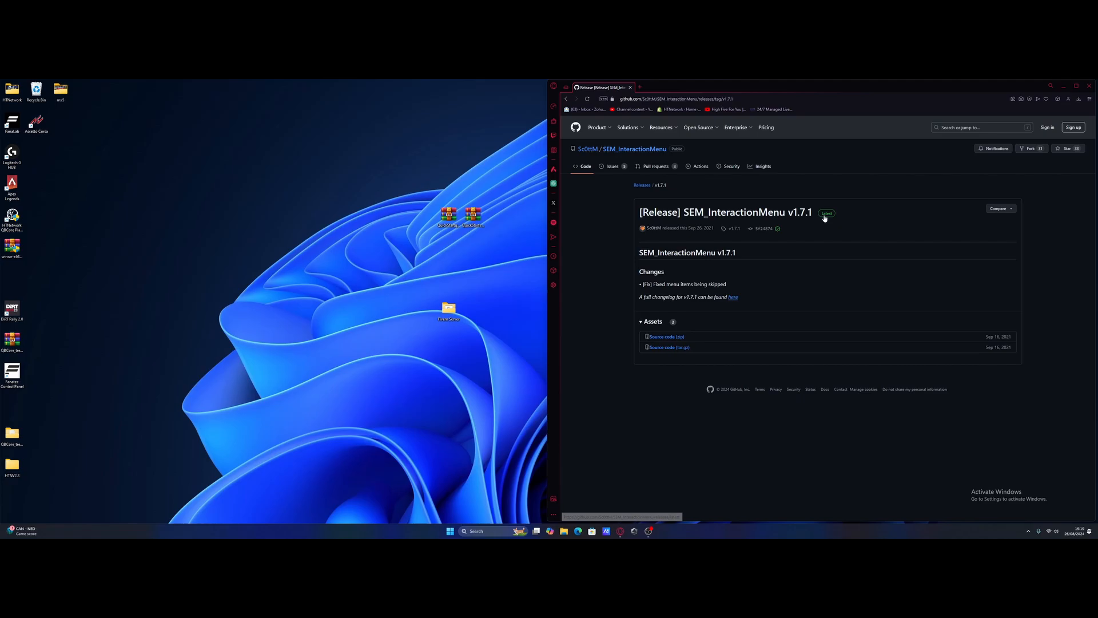
pyautogui.moveTo(662, 250)
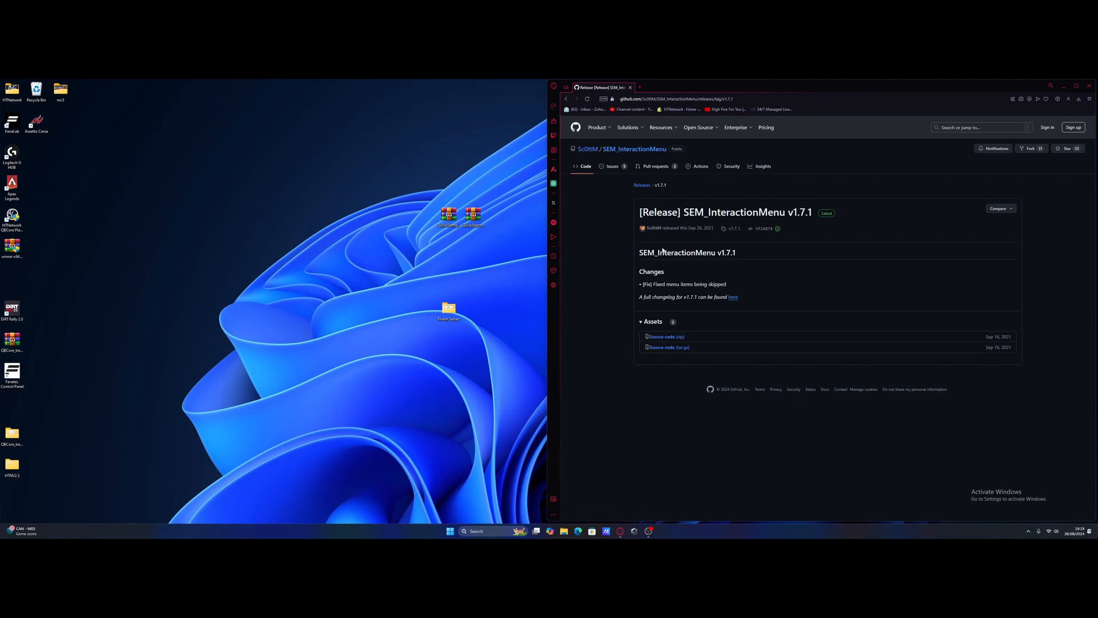
pyautogui.moveTo(665, 337)
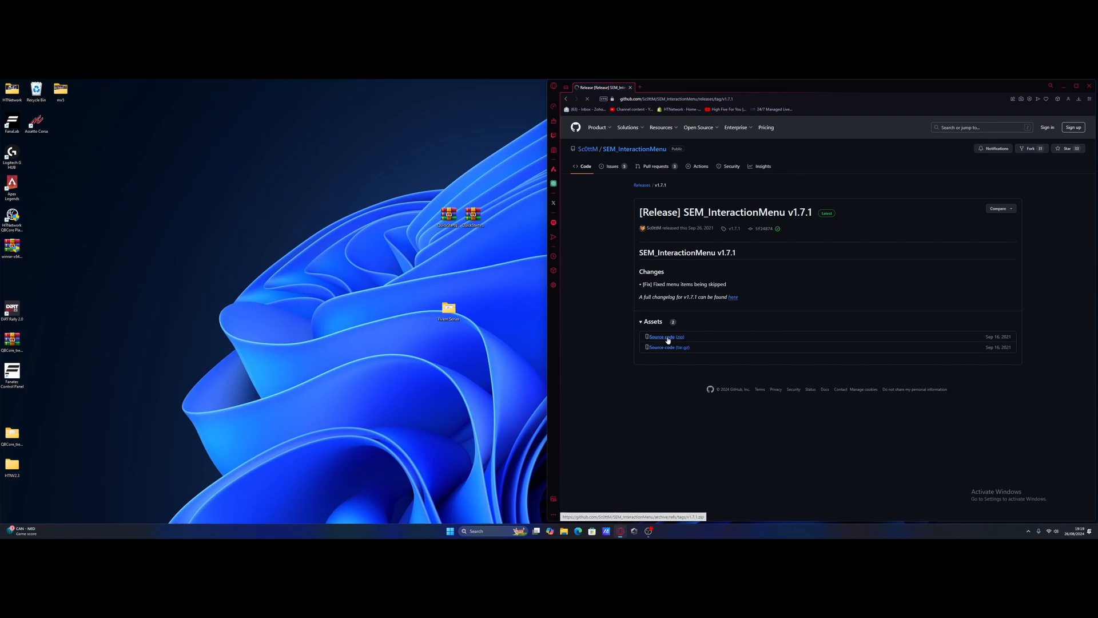
# Download the v1.7.1 release's 'Source code (zip)' from the Assets list
pyautogui.click(663, 336)
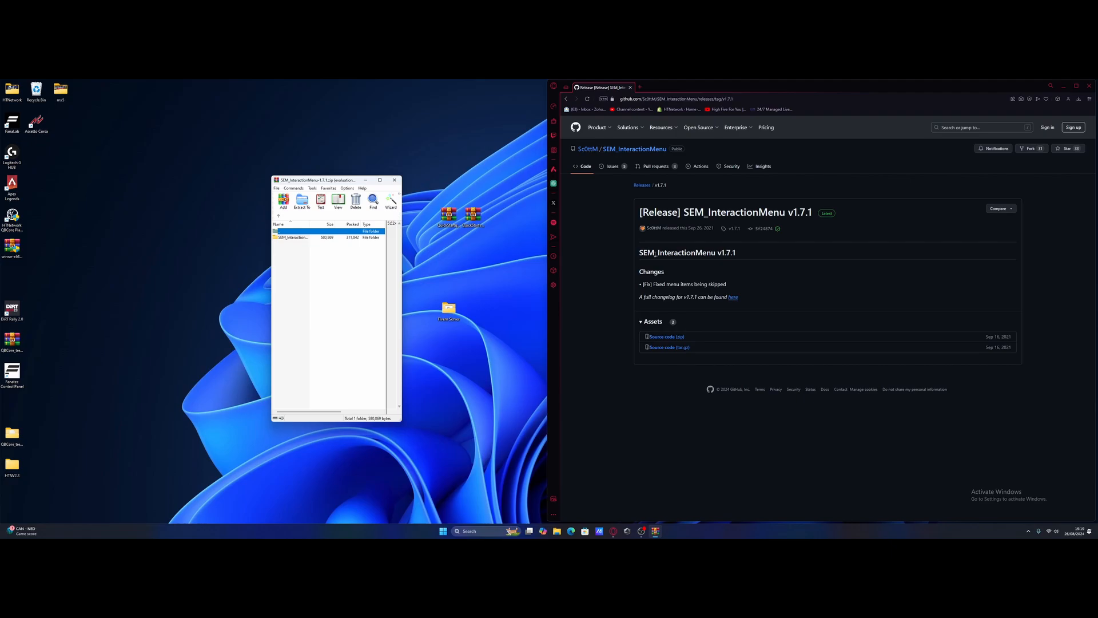
pyautogui.moveTo(517, 308)
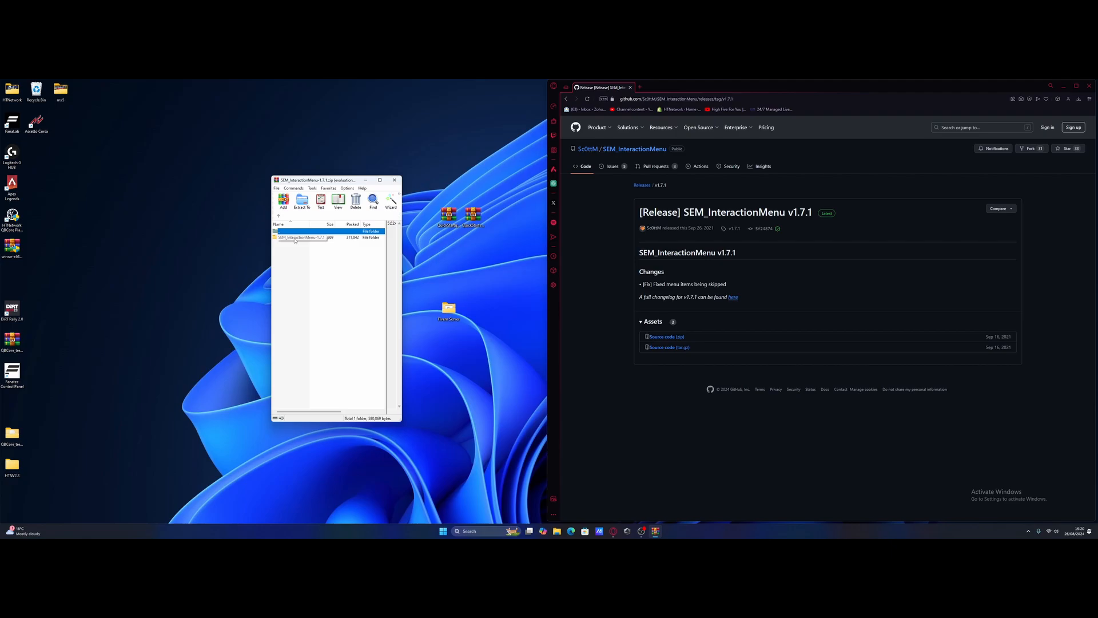
# Open the SEM_InteractionMenu folder inside the 1.7.1 zip in WinRAR
pyautogui.doubleClick(301, 236)
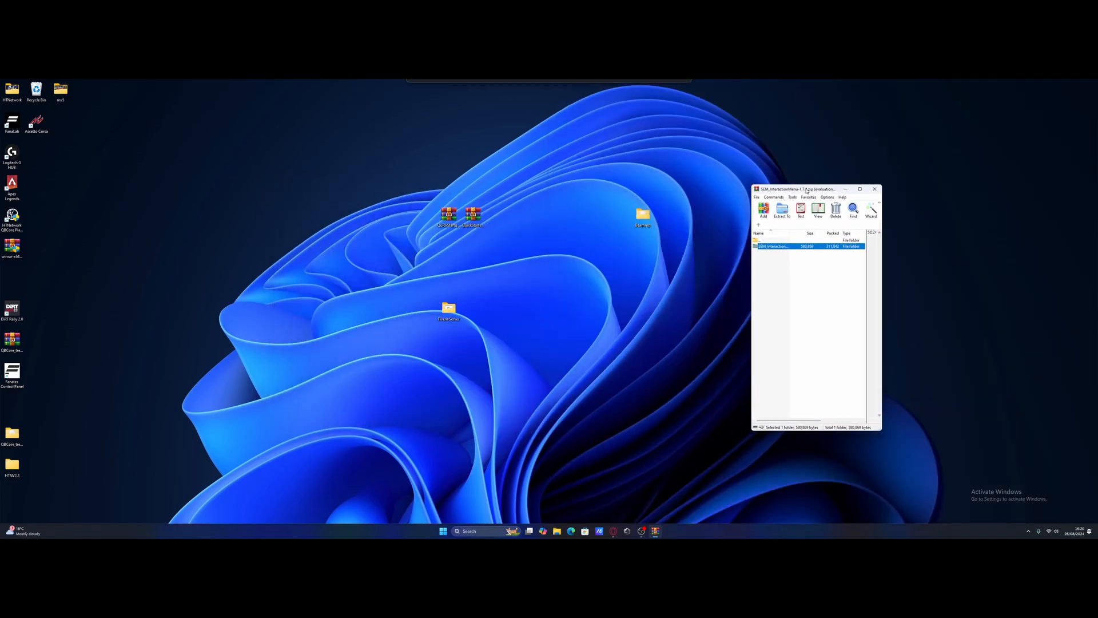
# Navigate Fivem Server > txData > CFXDefaultFiveM base > resources
pyautogui.doubleClick(447, 310)
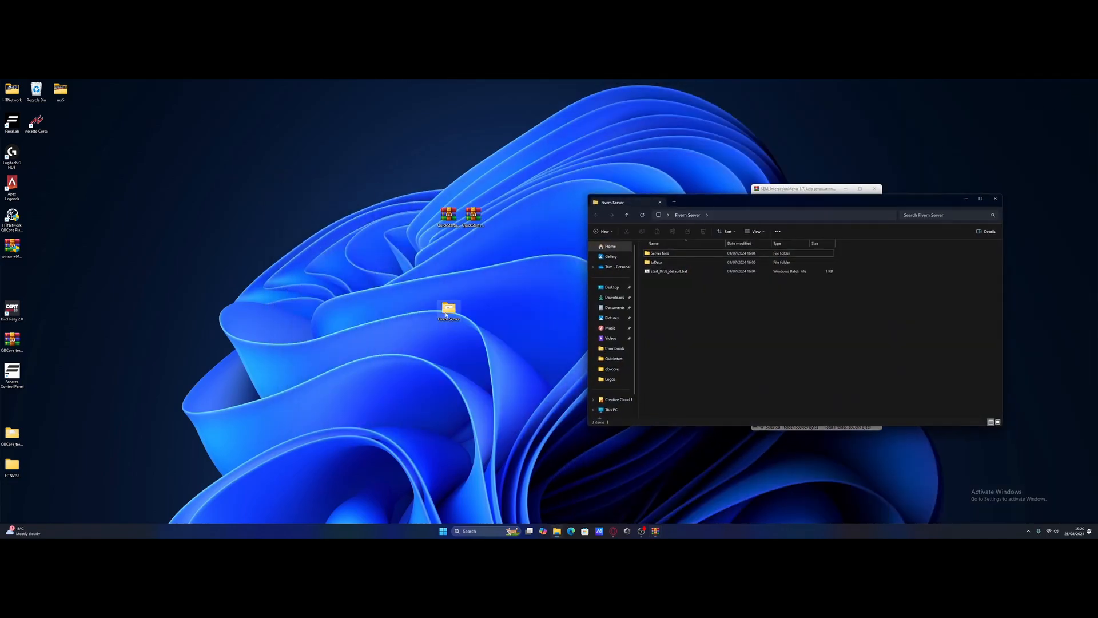
pyautogui.doubleClick(655, 262)
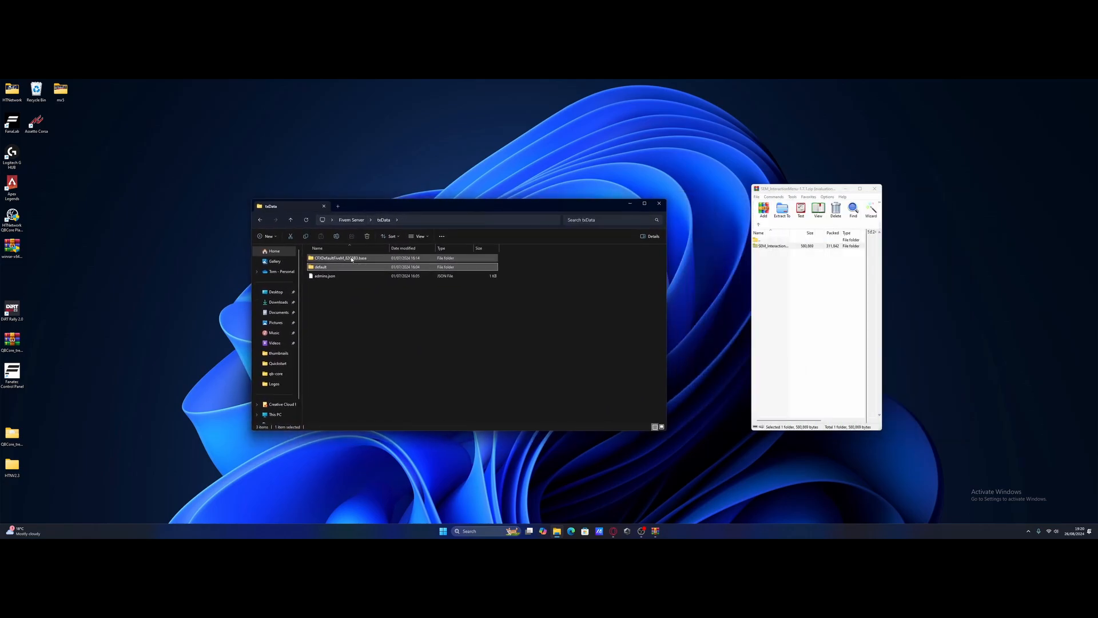
pyautogui.moveTo(350, 267)
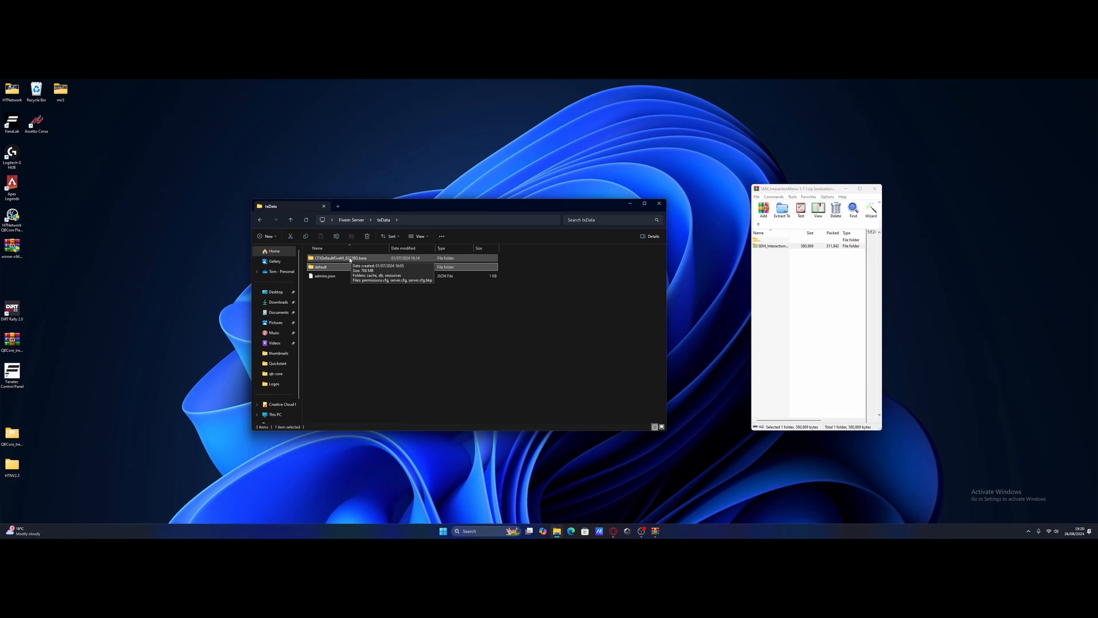
pyautogui.doubleClick(340, 258)
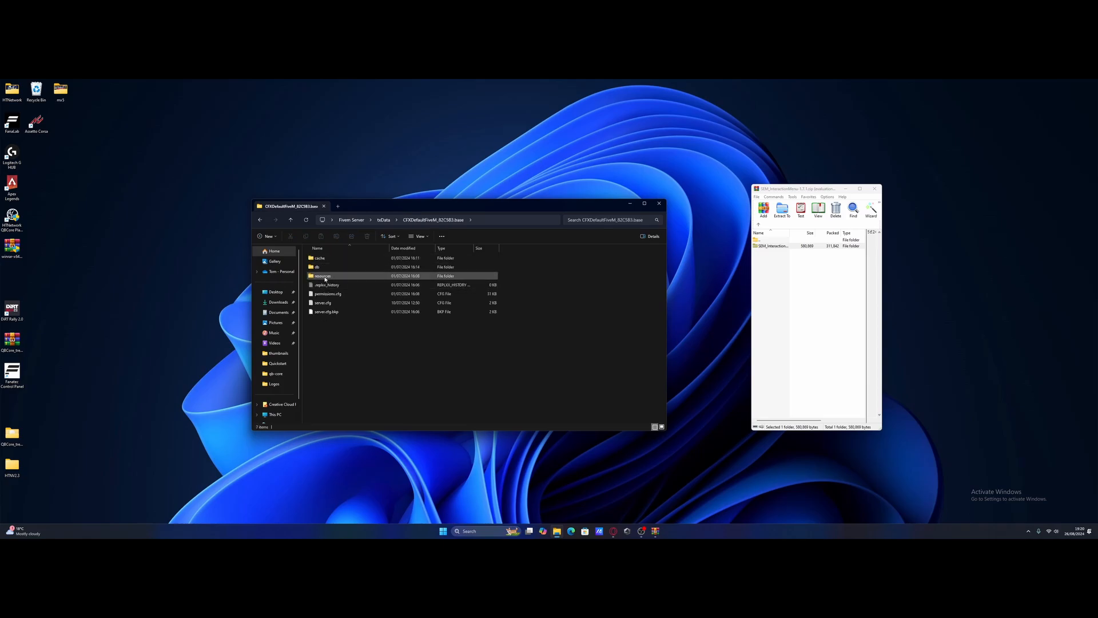
pyautogui.doubleClick(322, 276)
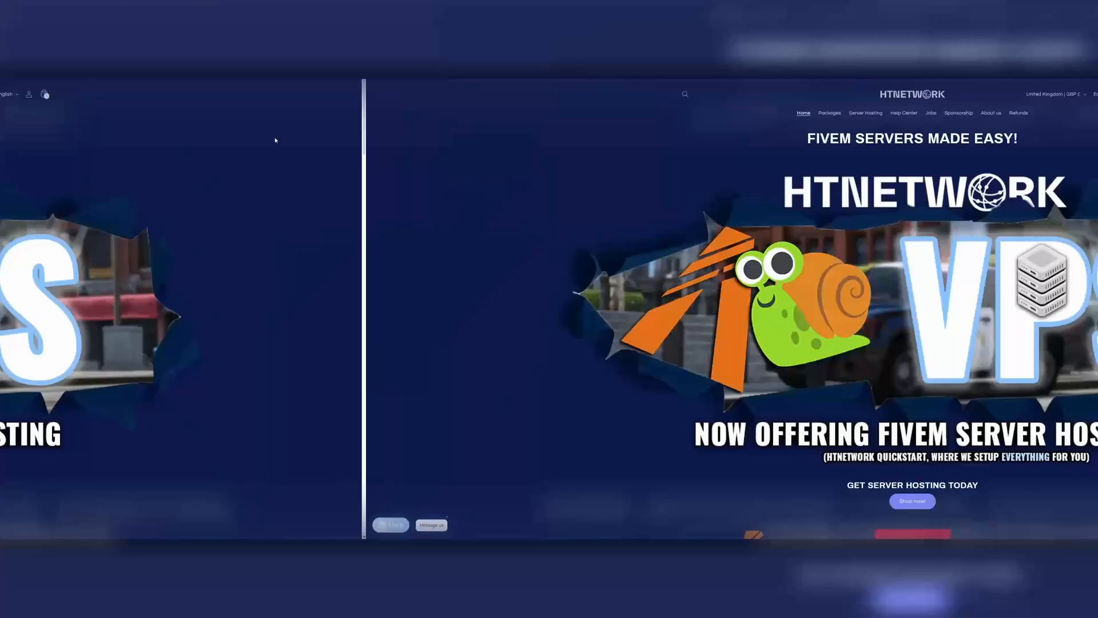
# Browse Server Hosting to the QuickStart Windows VPS plan and start Shop Pay checkout
pyautogui.scroll(-3)
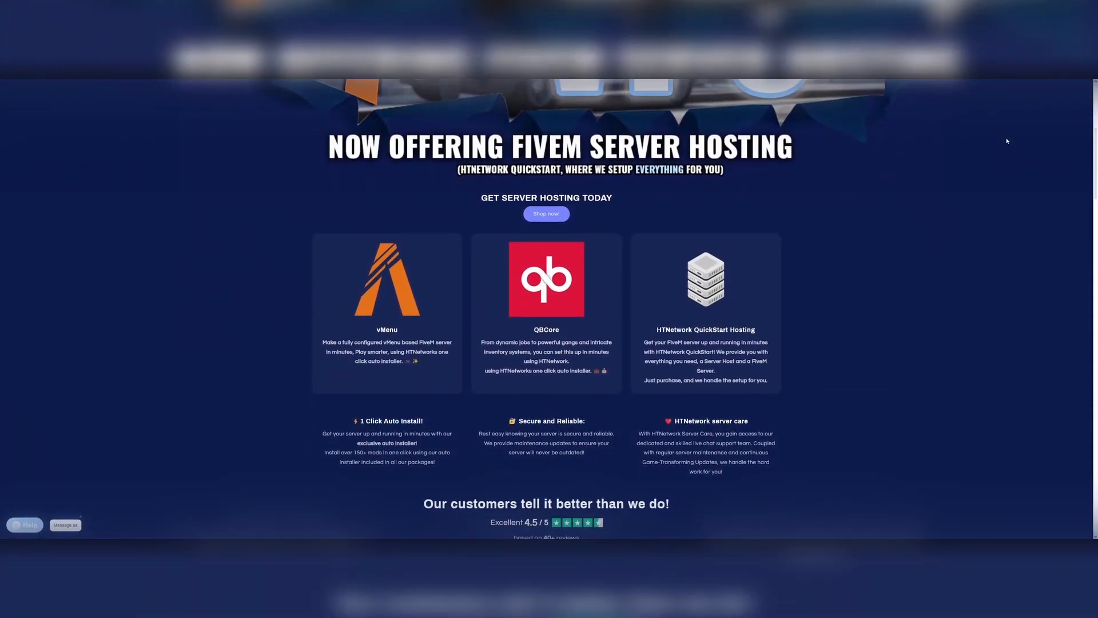
pyautogui.scroll(3)
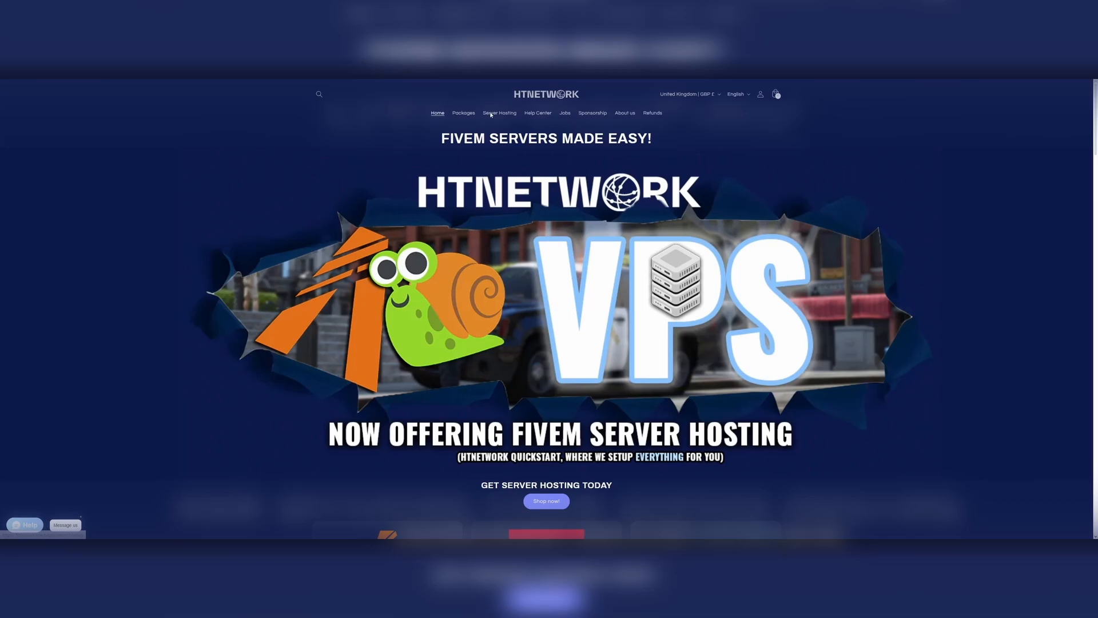
pyautogui.click(499, 113)
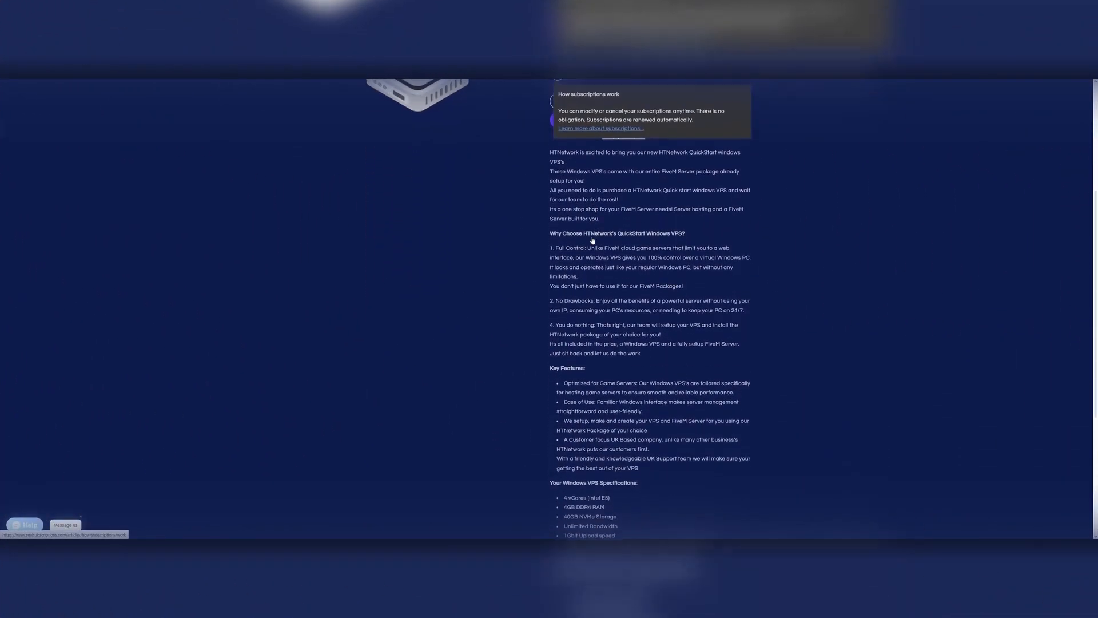
pyautogui.scroll(-3)
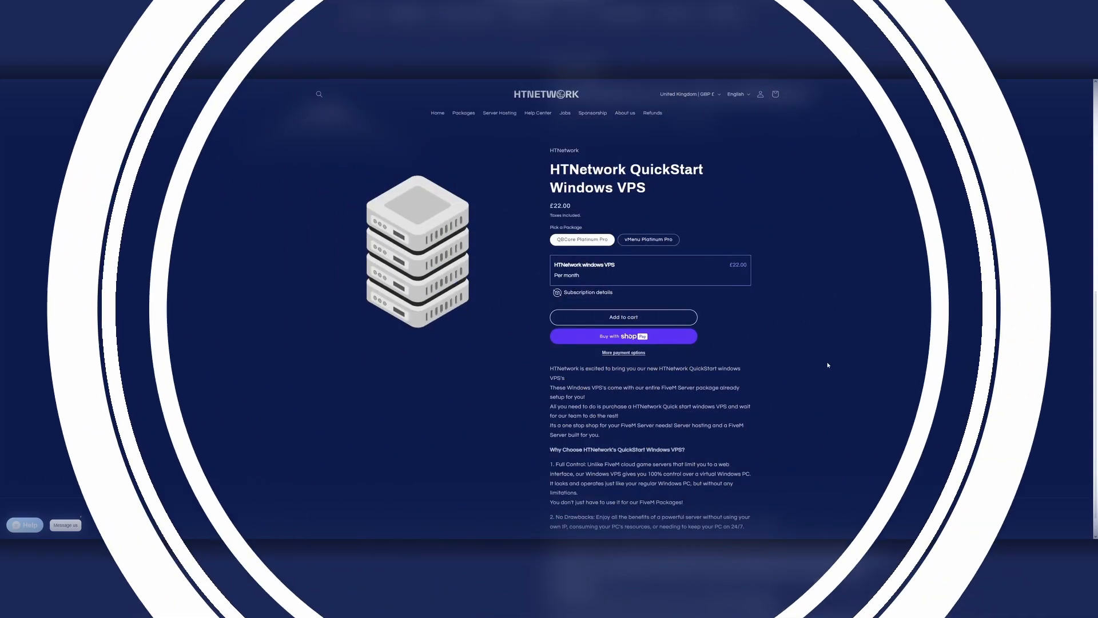
pyautogui.click(624, 336)
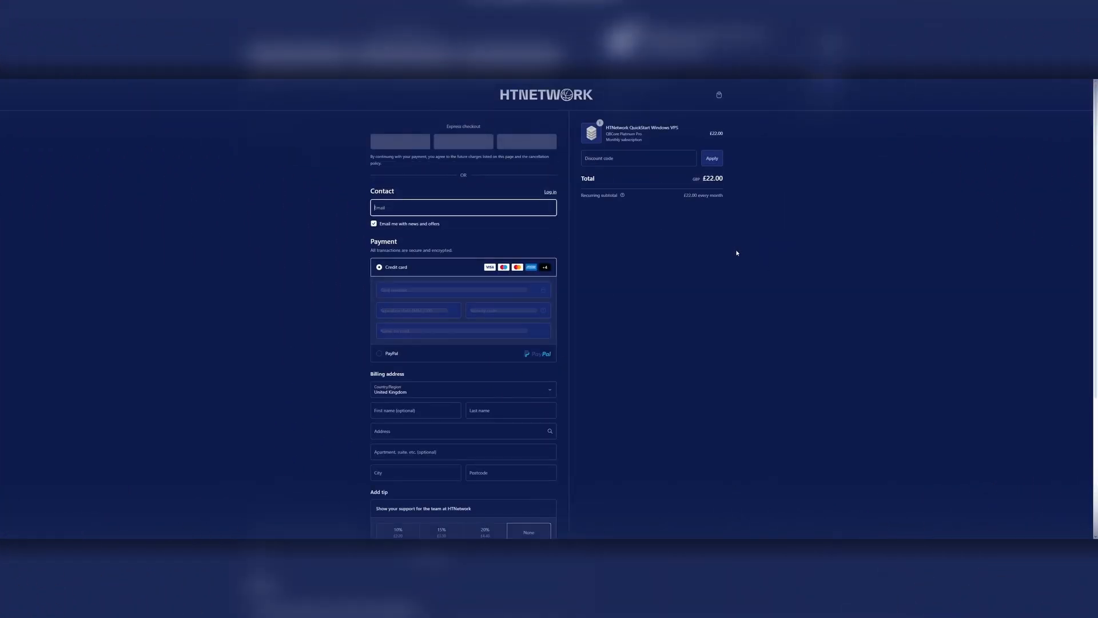
pyautogui.scroll(-3)
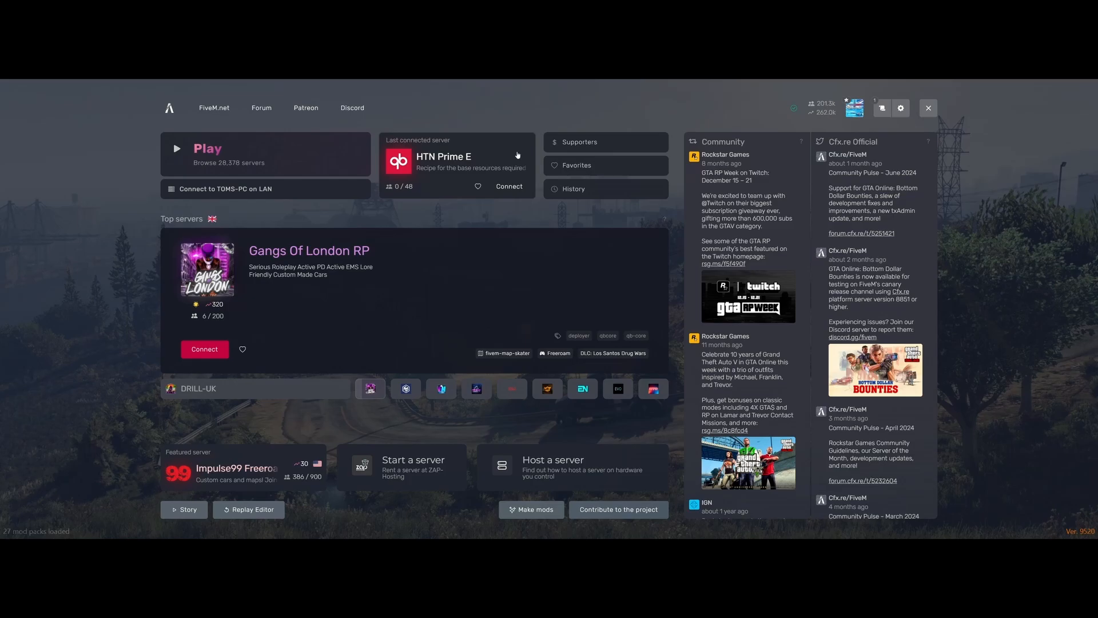
# Connect to the 'Last connected server' HTN Prime E from the FiveM menu
pyautogui.click(509, 186)
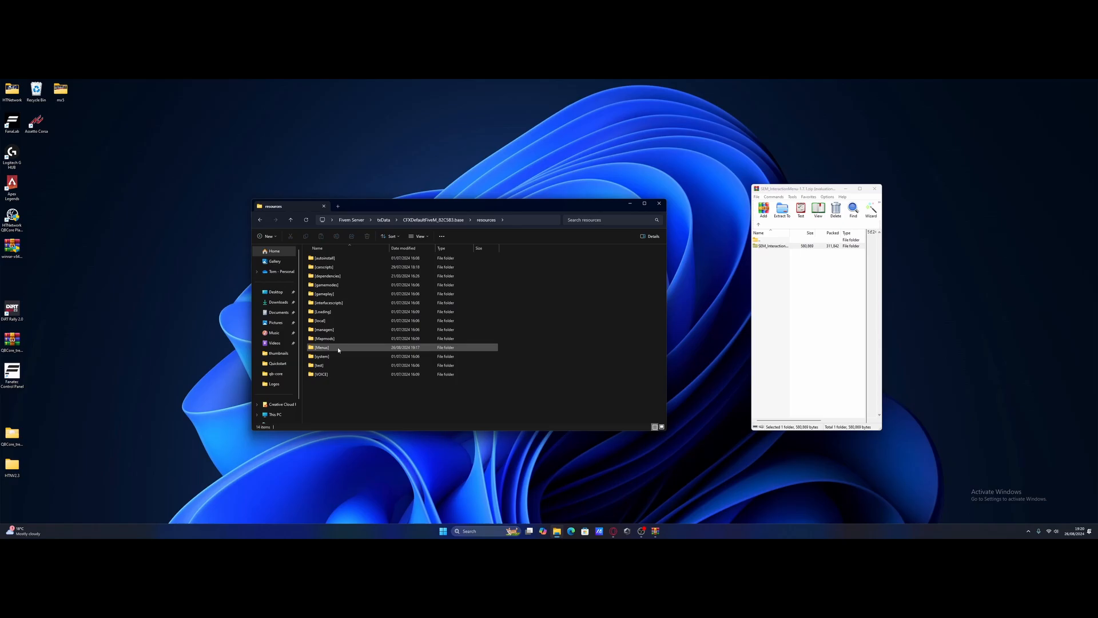
pyautogui.moveTo(338, 350)
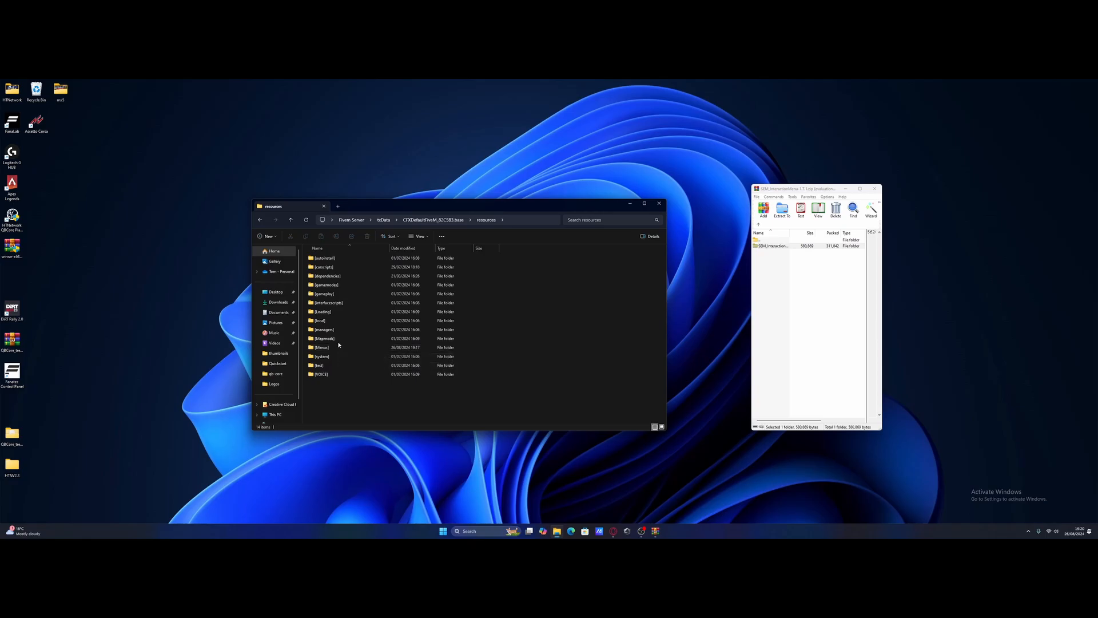
# Extract the archive into resources\[Menus], open SEM_InteractionMenu and select config.lua
pyautogui.click(321, 355)
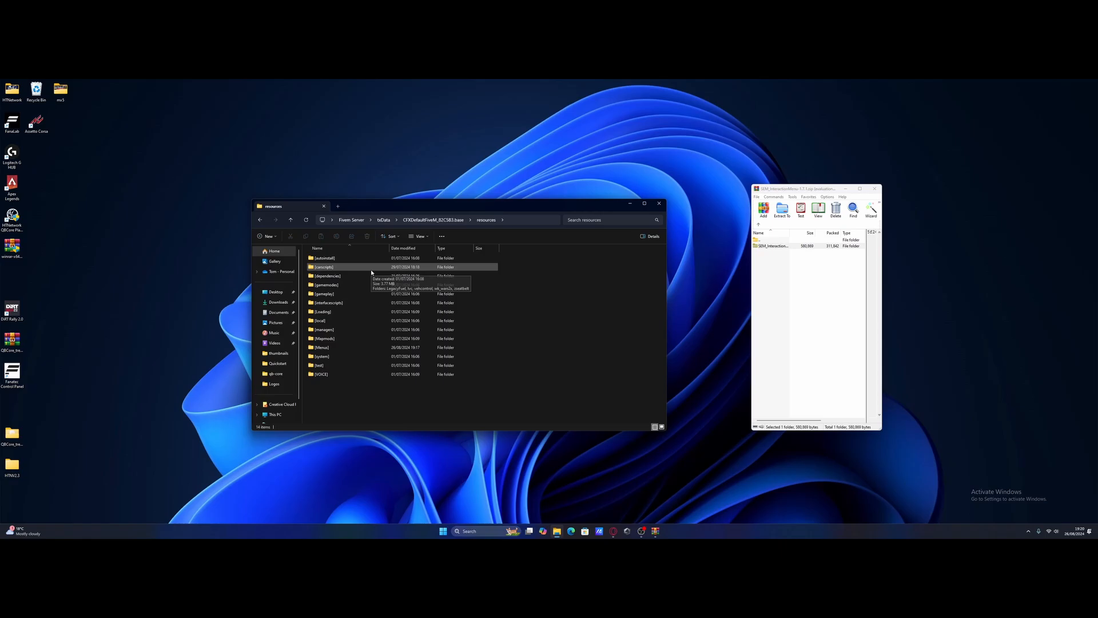
pyautogui.moveTo(377, 402)
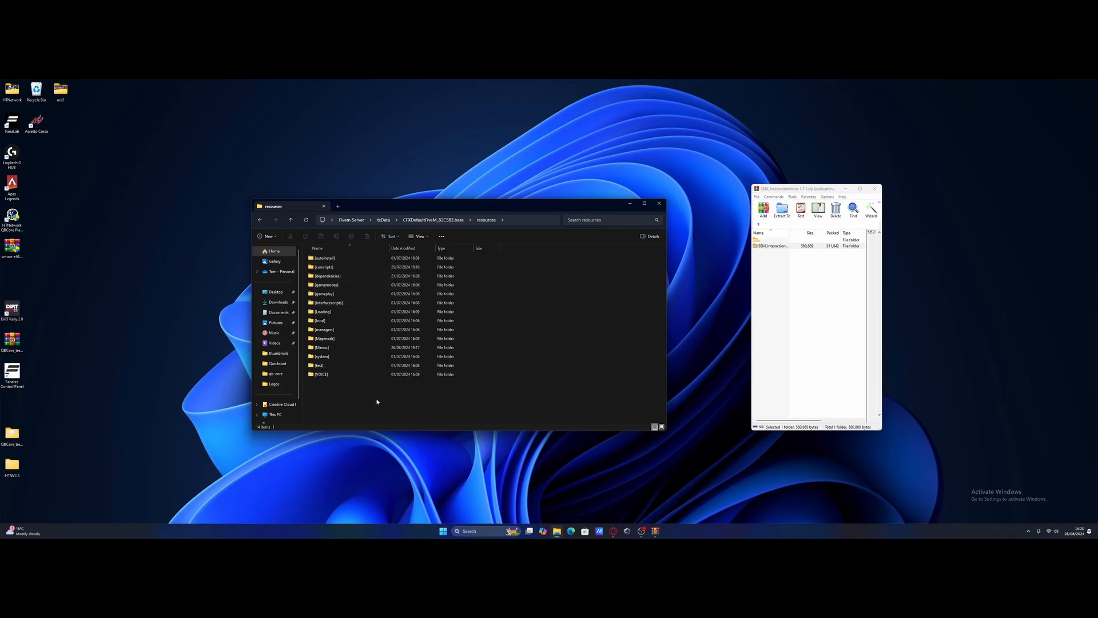
pyautogui.click(322, 347)
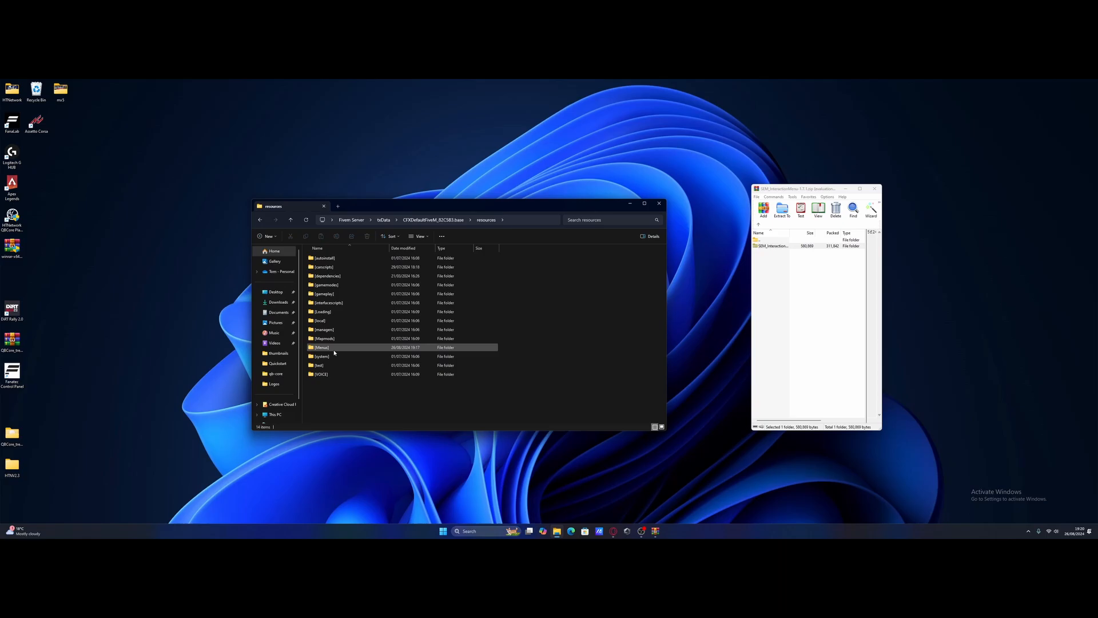
pyautogui.moveTo(334, 354)
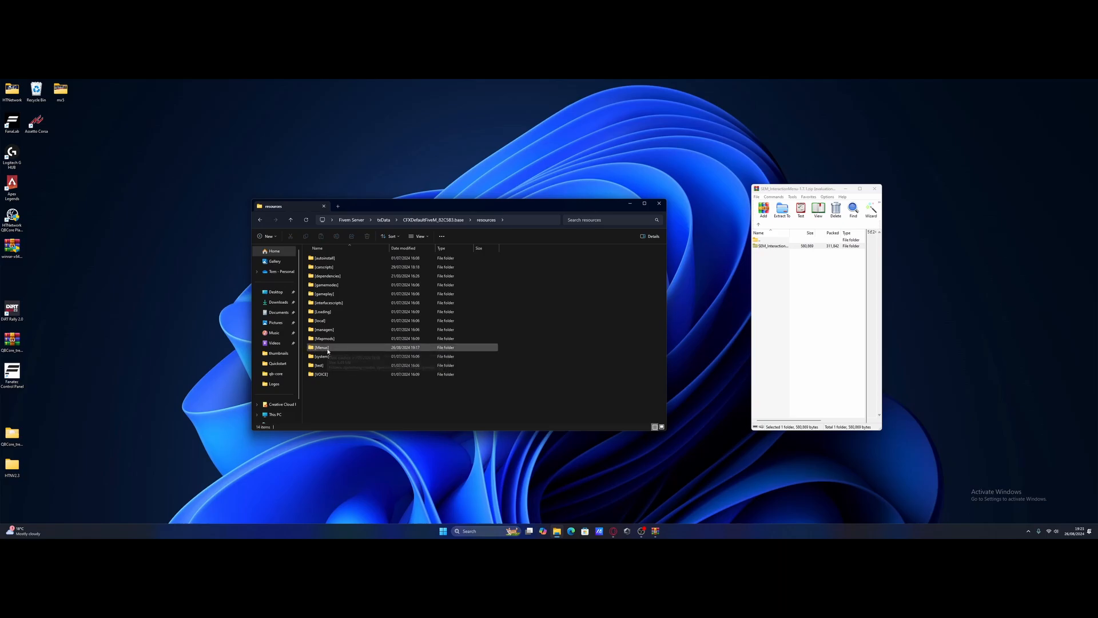
pyautogui.moveTo(328, 349)
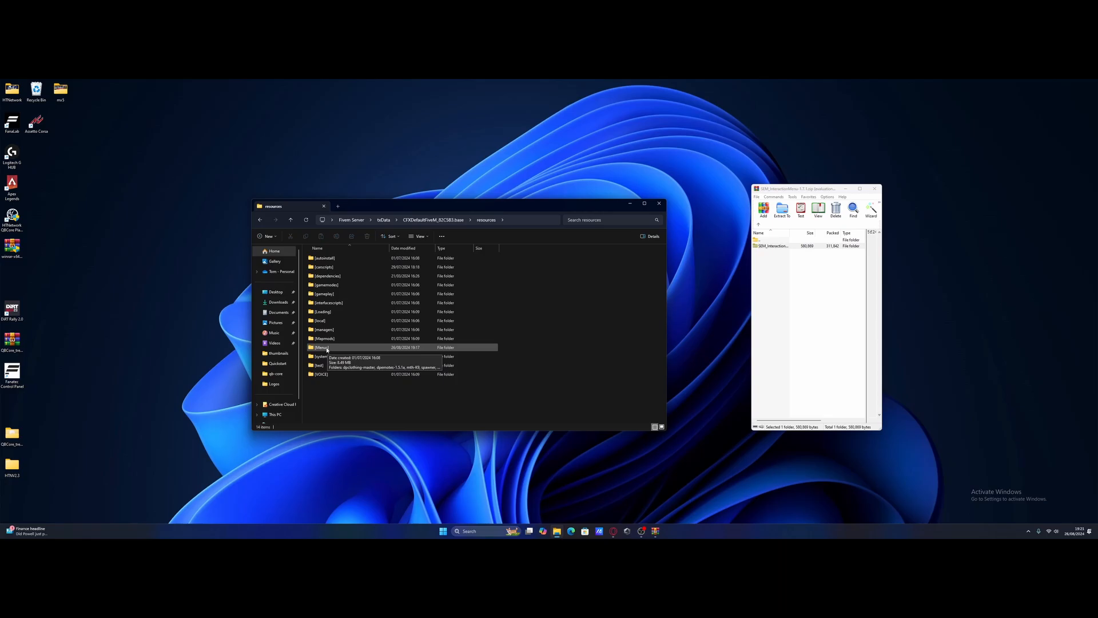
pyautogui.click(322, 347)
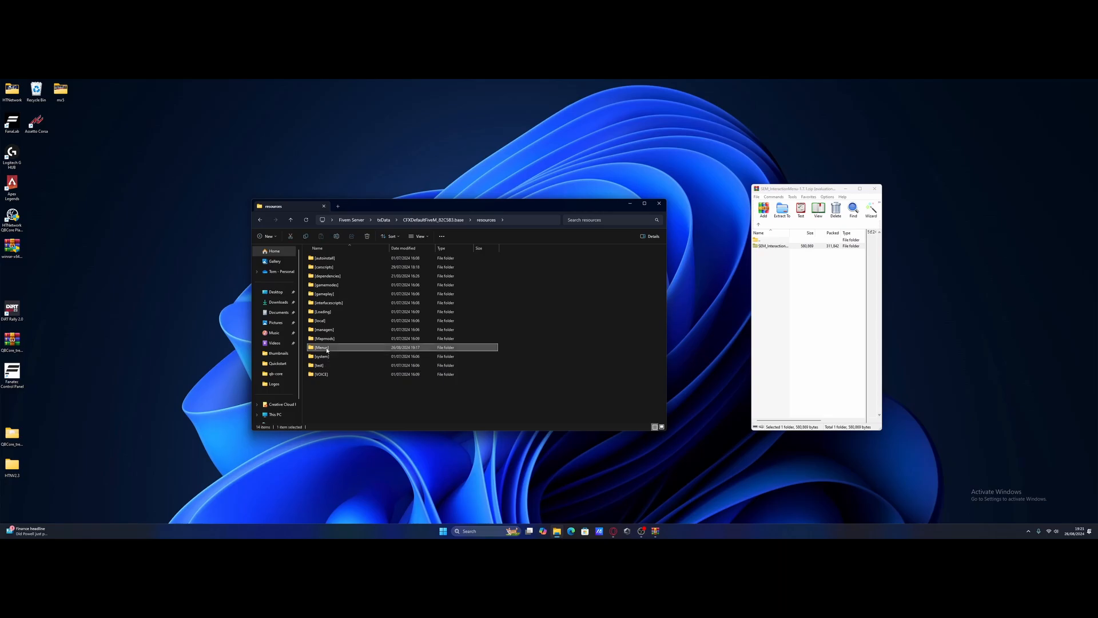
pyautogui.doubleClick(321, 347)
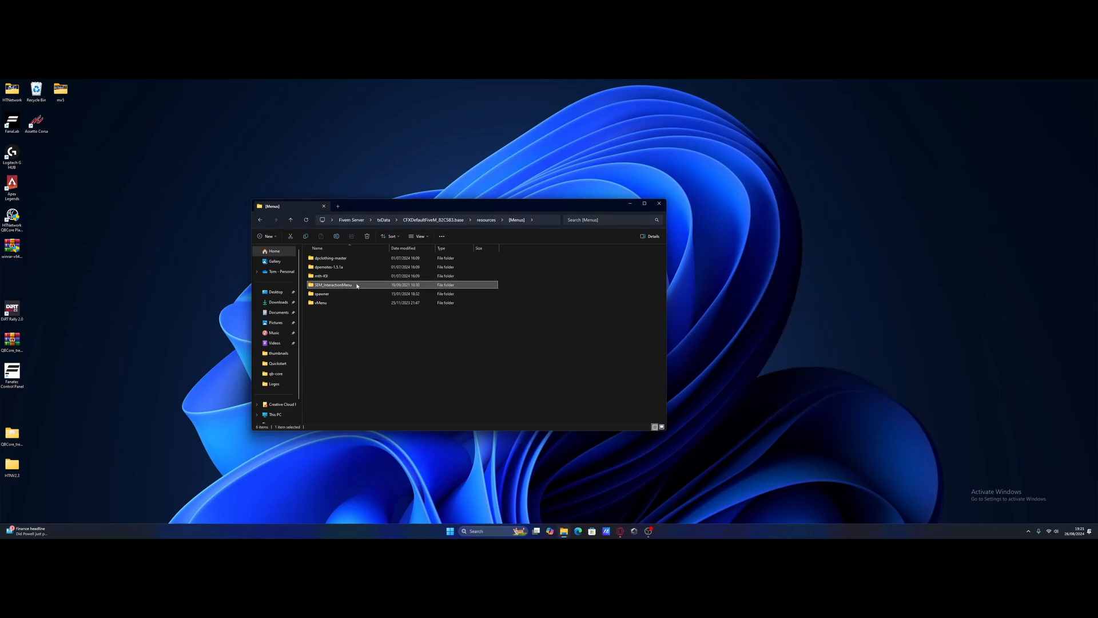
pyautogui.doubleClick(333, 284)
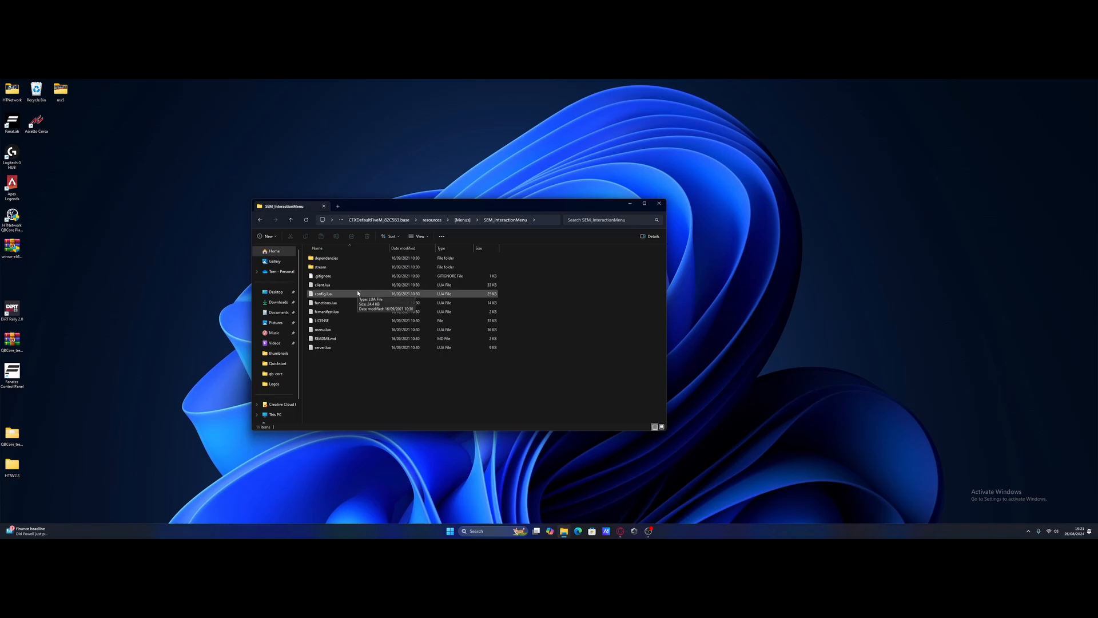
pyautogui.click(324, 293)
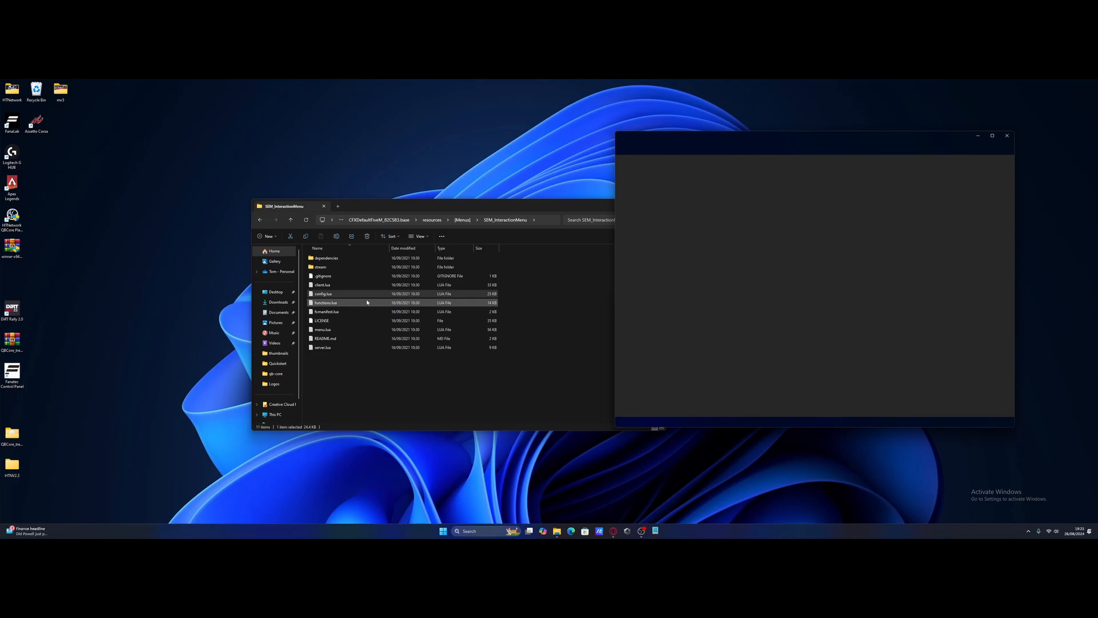
# Review config.lua's Menu Features in Notepad, including menu button 244, then close it
pyautogui.doubleClick(323, 294)
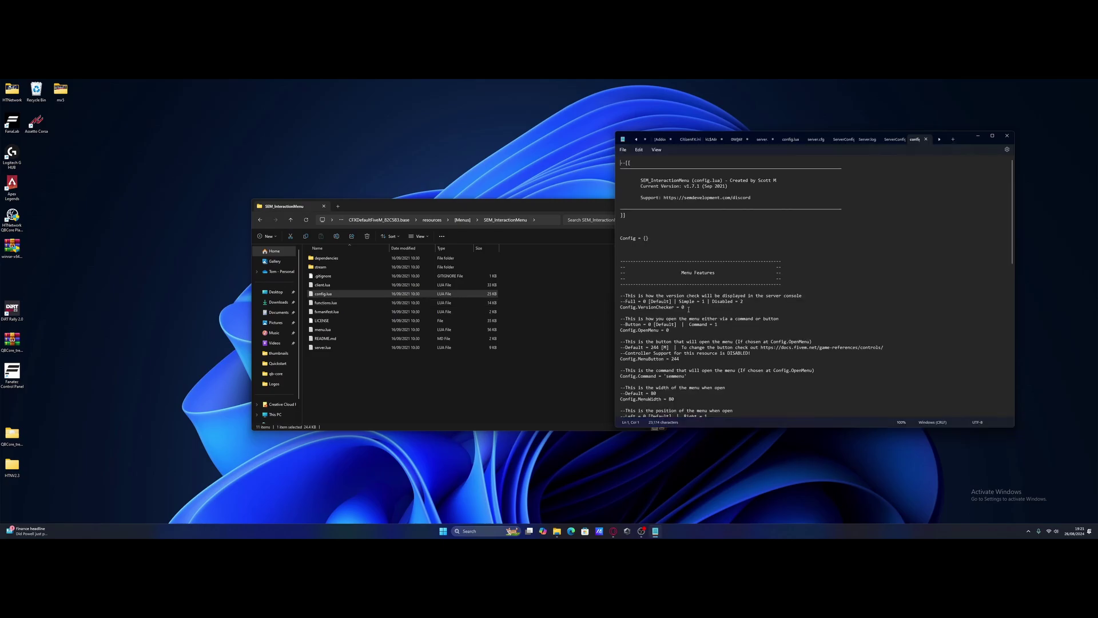
pyautogui.scroll(-3)
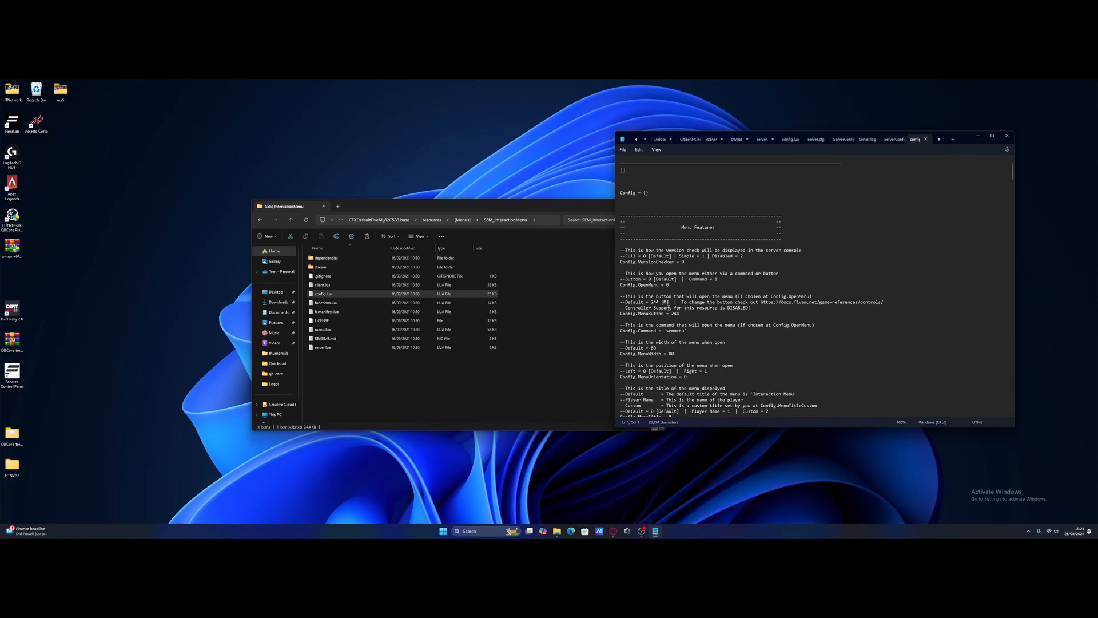
pyautogui.doubleClick(674, 313)
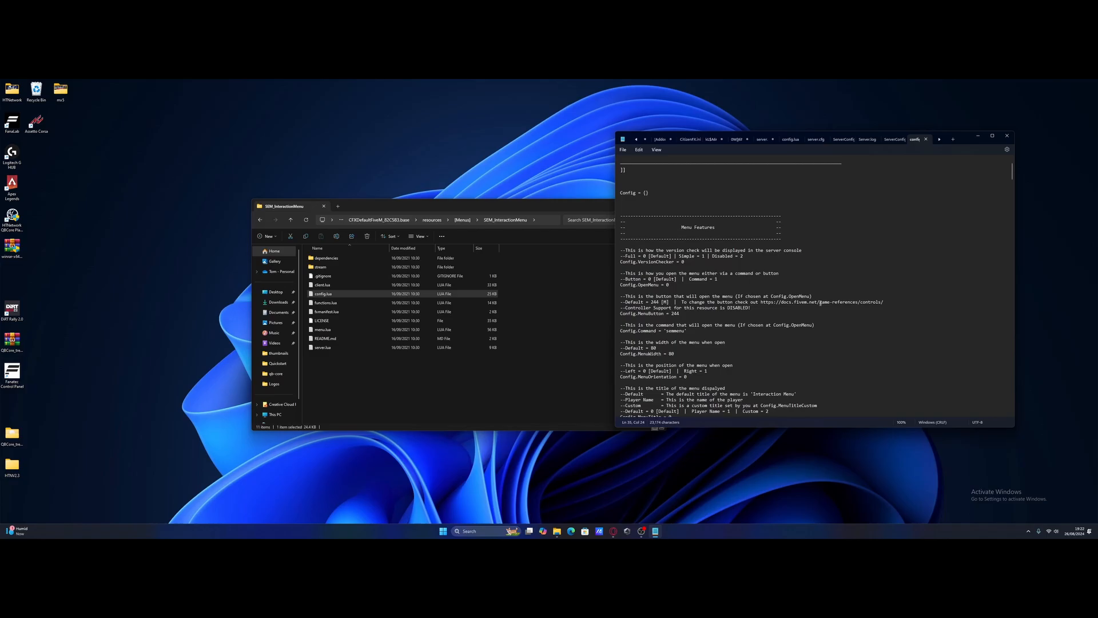
pyautogui.scroll(-3)
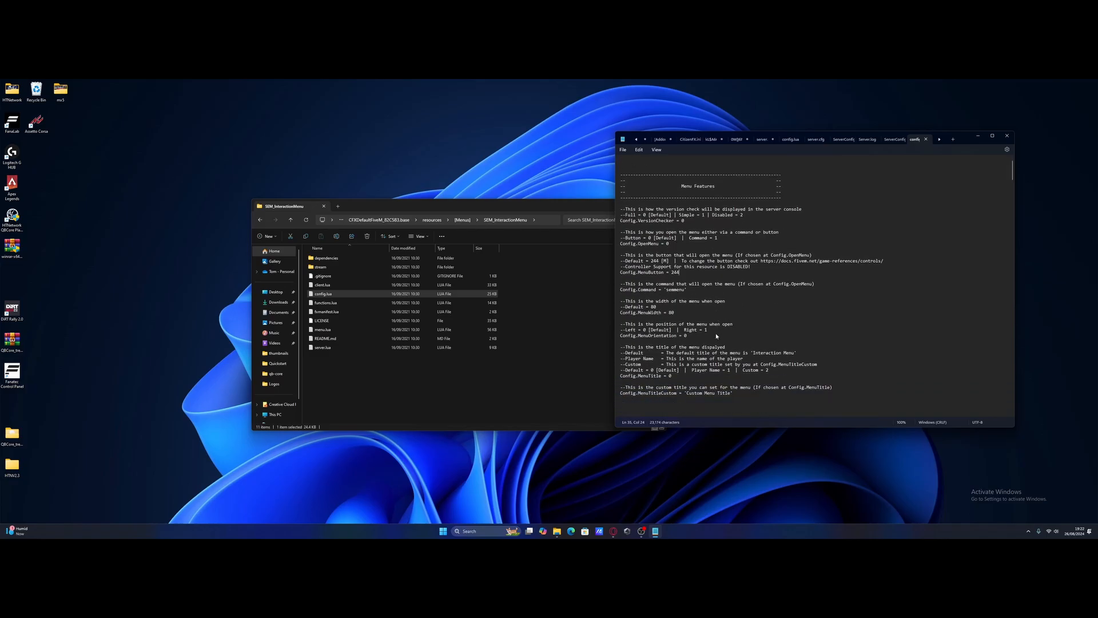
pyautogui.scroll(-3)
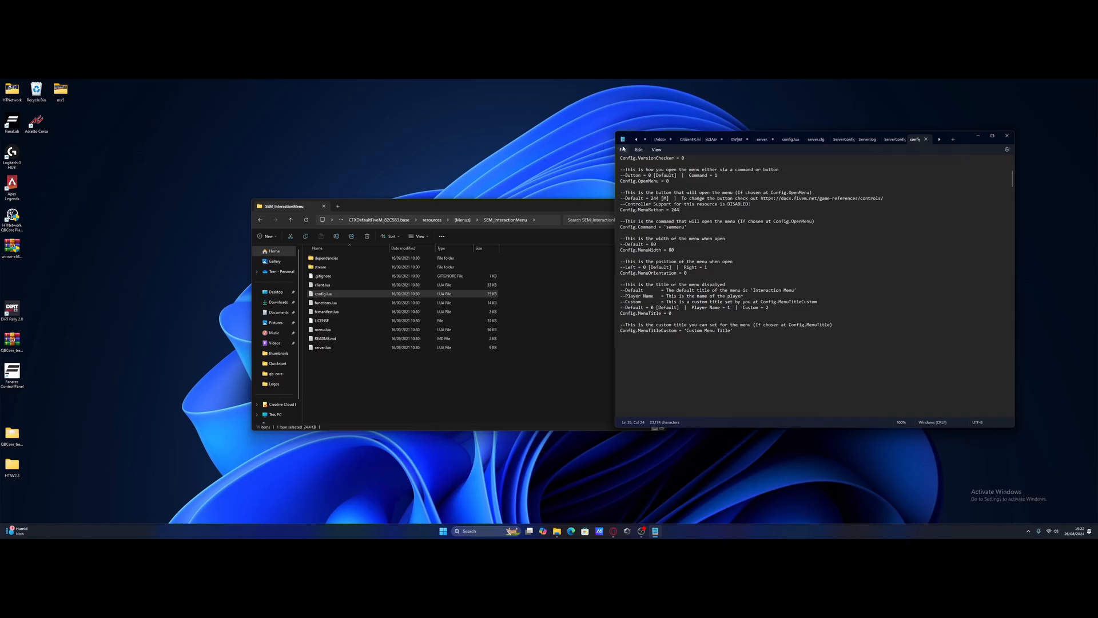
pyautogui.click(925, 139)
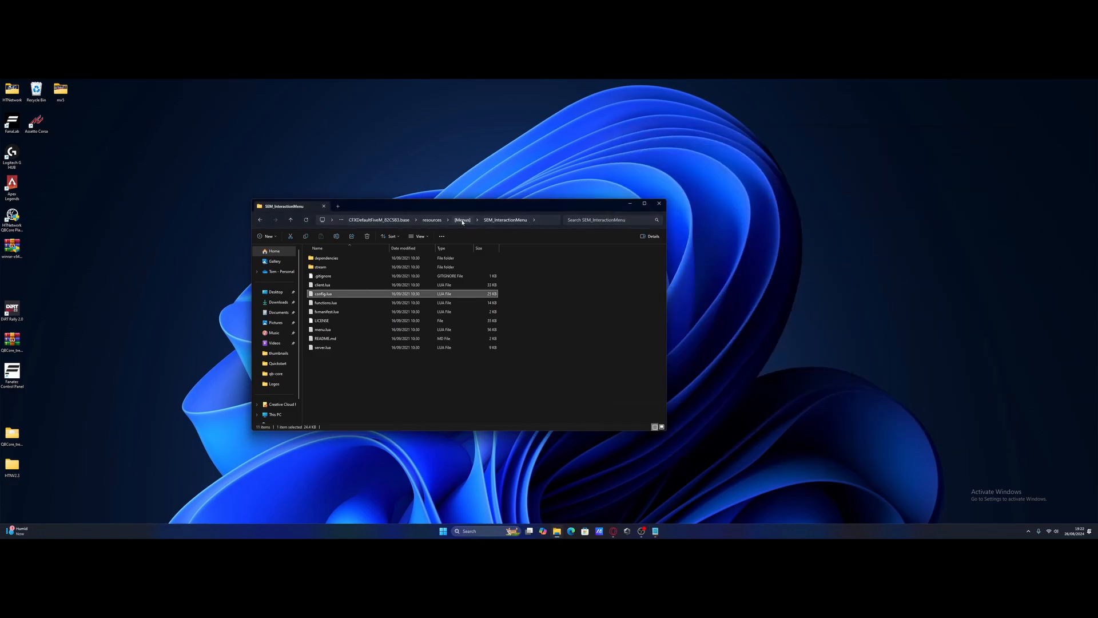
# Use the address bar breadcrumbs to climb from [Menus] to Fivem Server
pyautogui.click(462, 220)
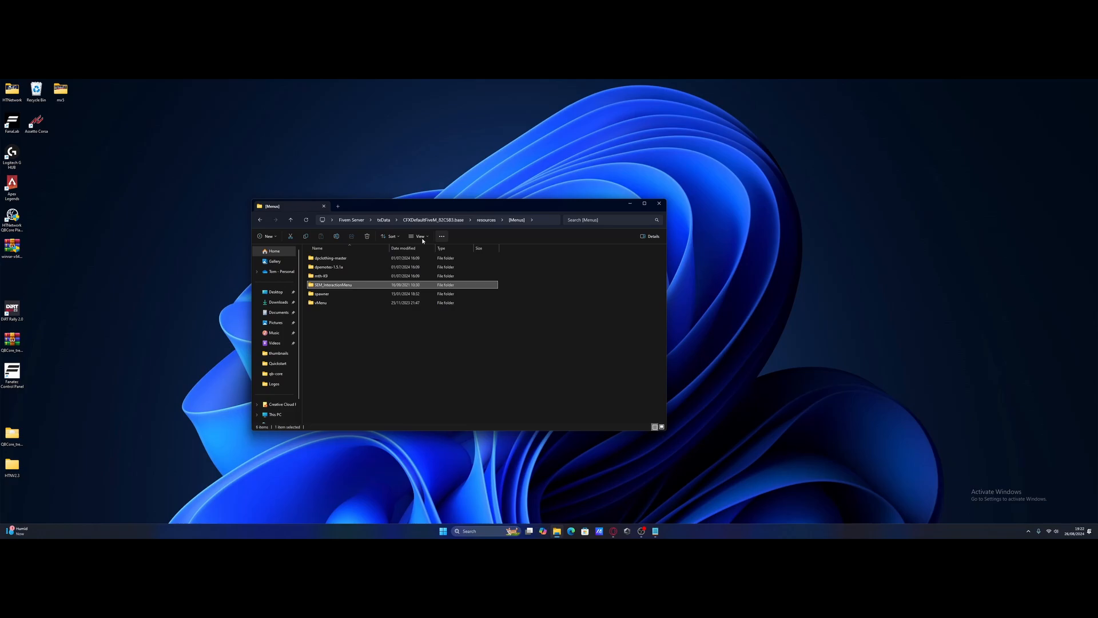
pyautogui.click(351, 220)
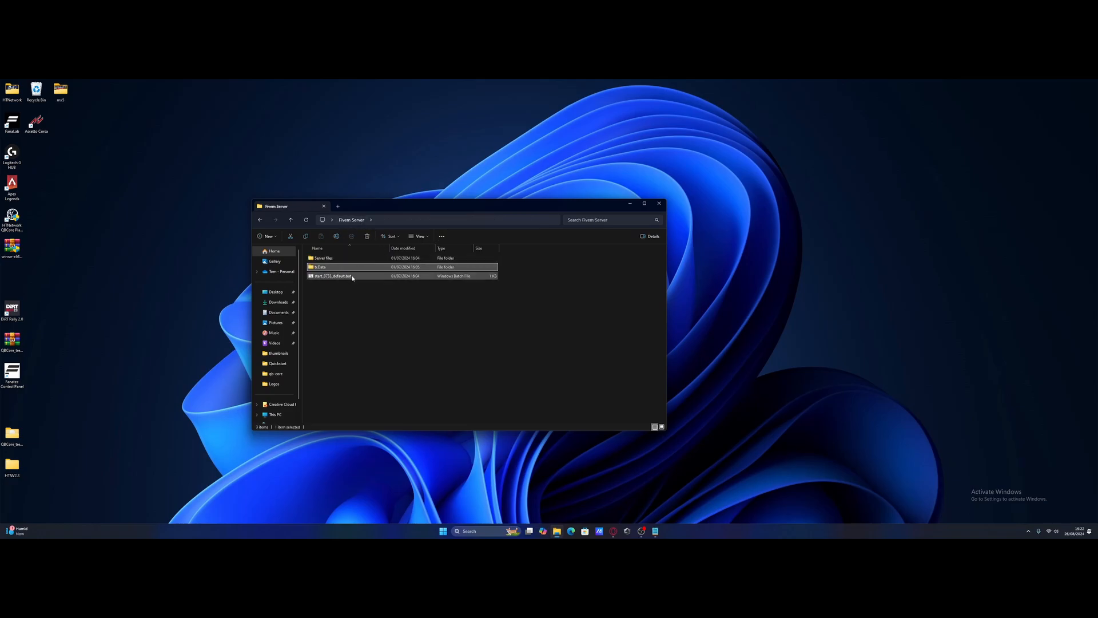
pyautogui.moveTo(351, 277)
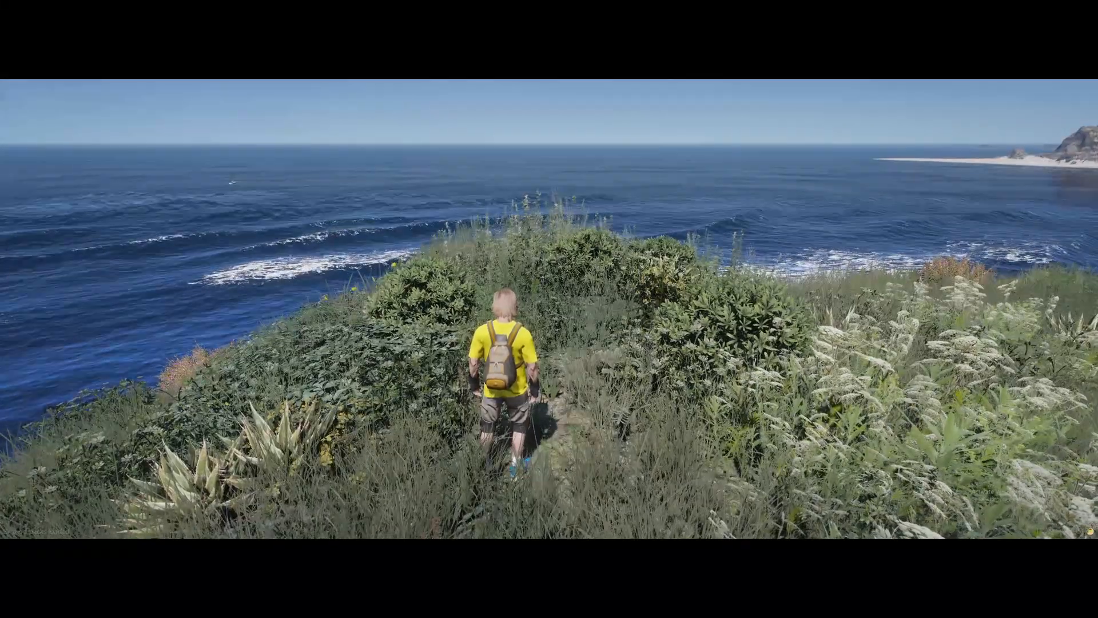
# Press M in-game to open the SEM Interaction Menu
pyautogui.press('m')
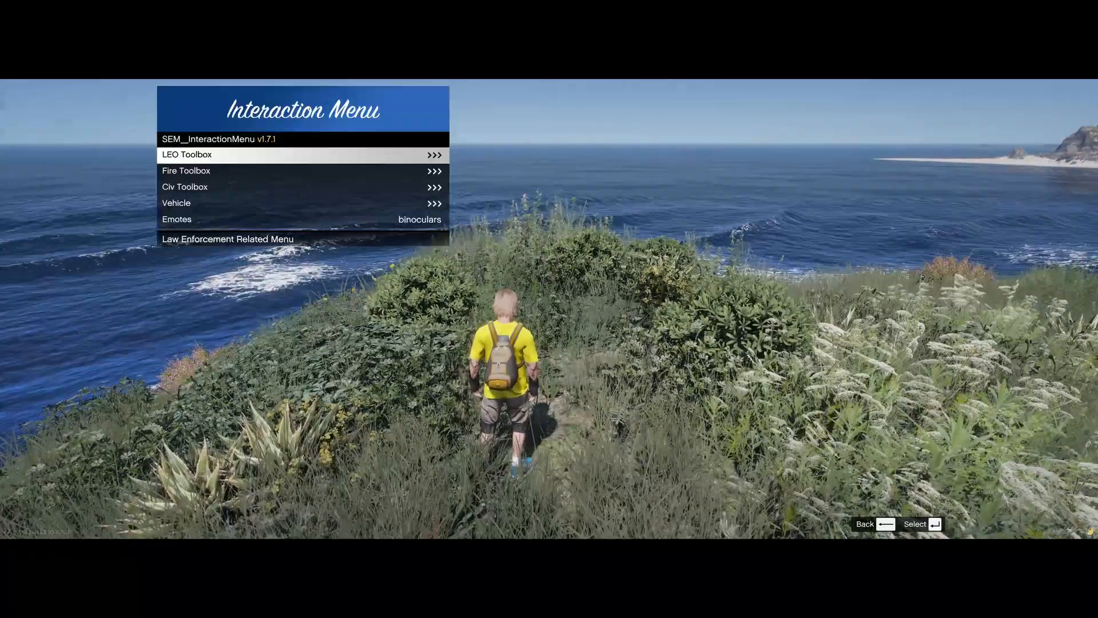